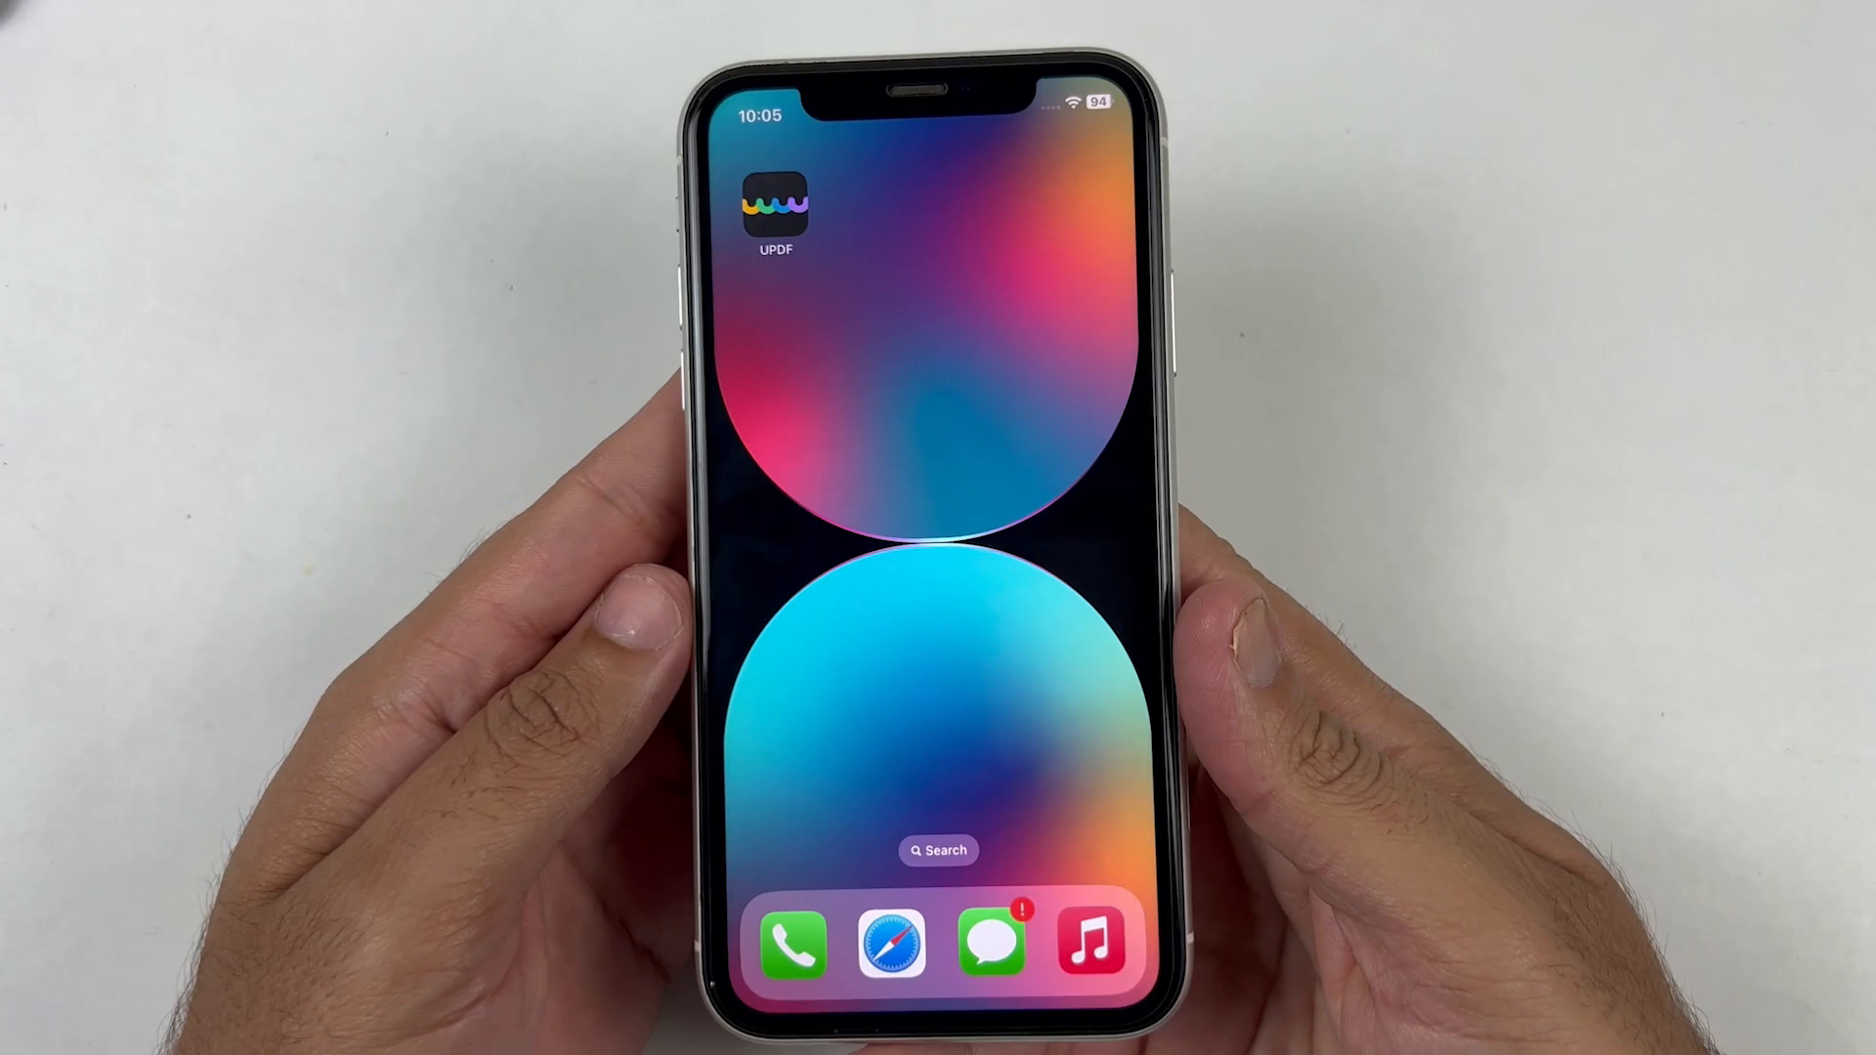
Step: Launch UPDF from the home screen and open the scanned handwritten-notes PDF
click(776, 213)
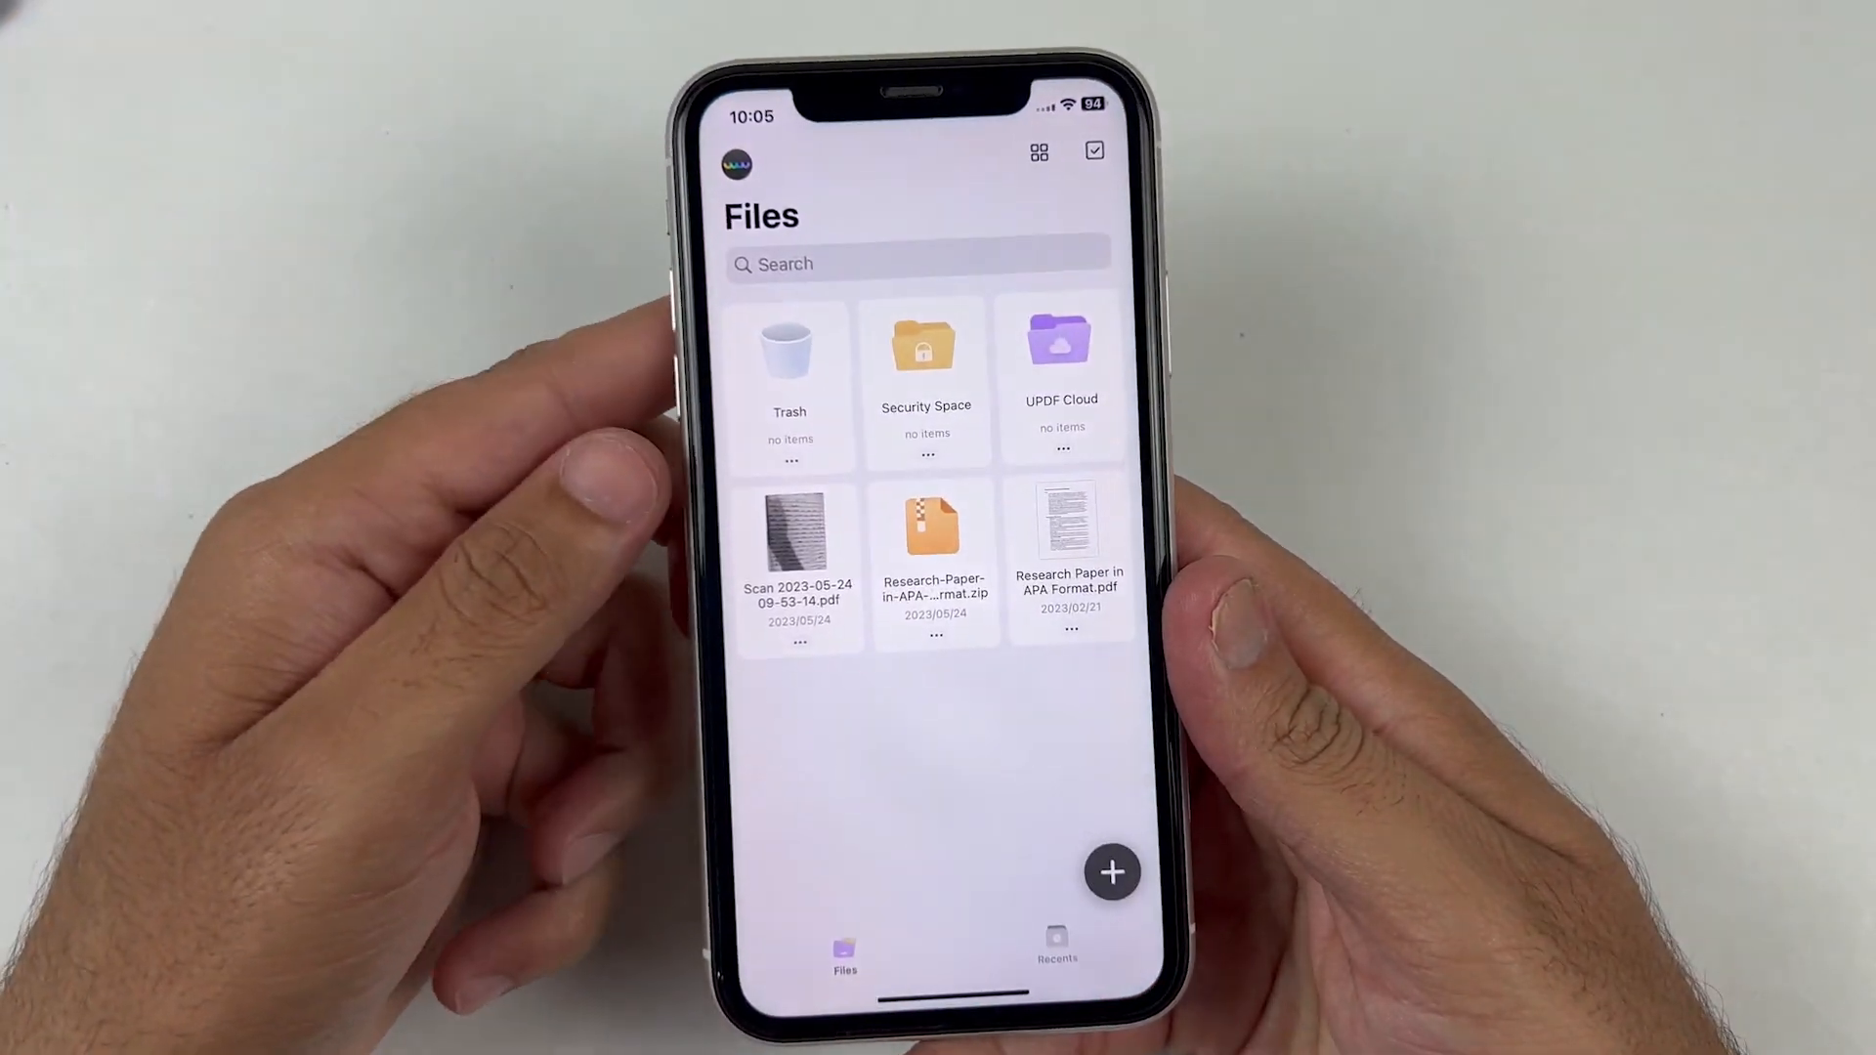
click(1110, 872)
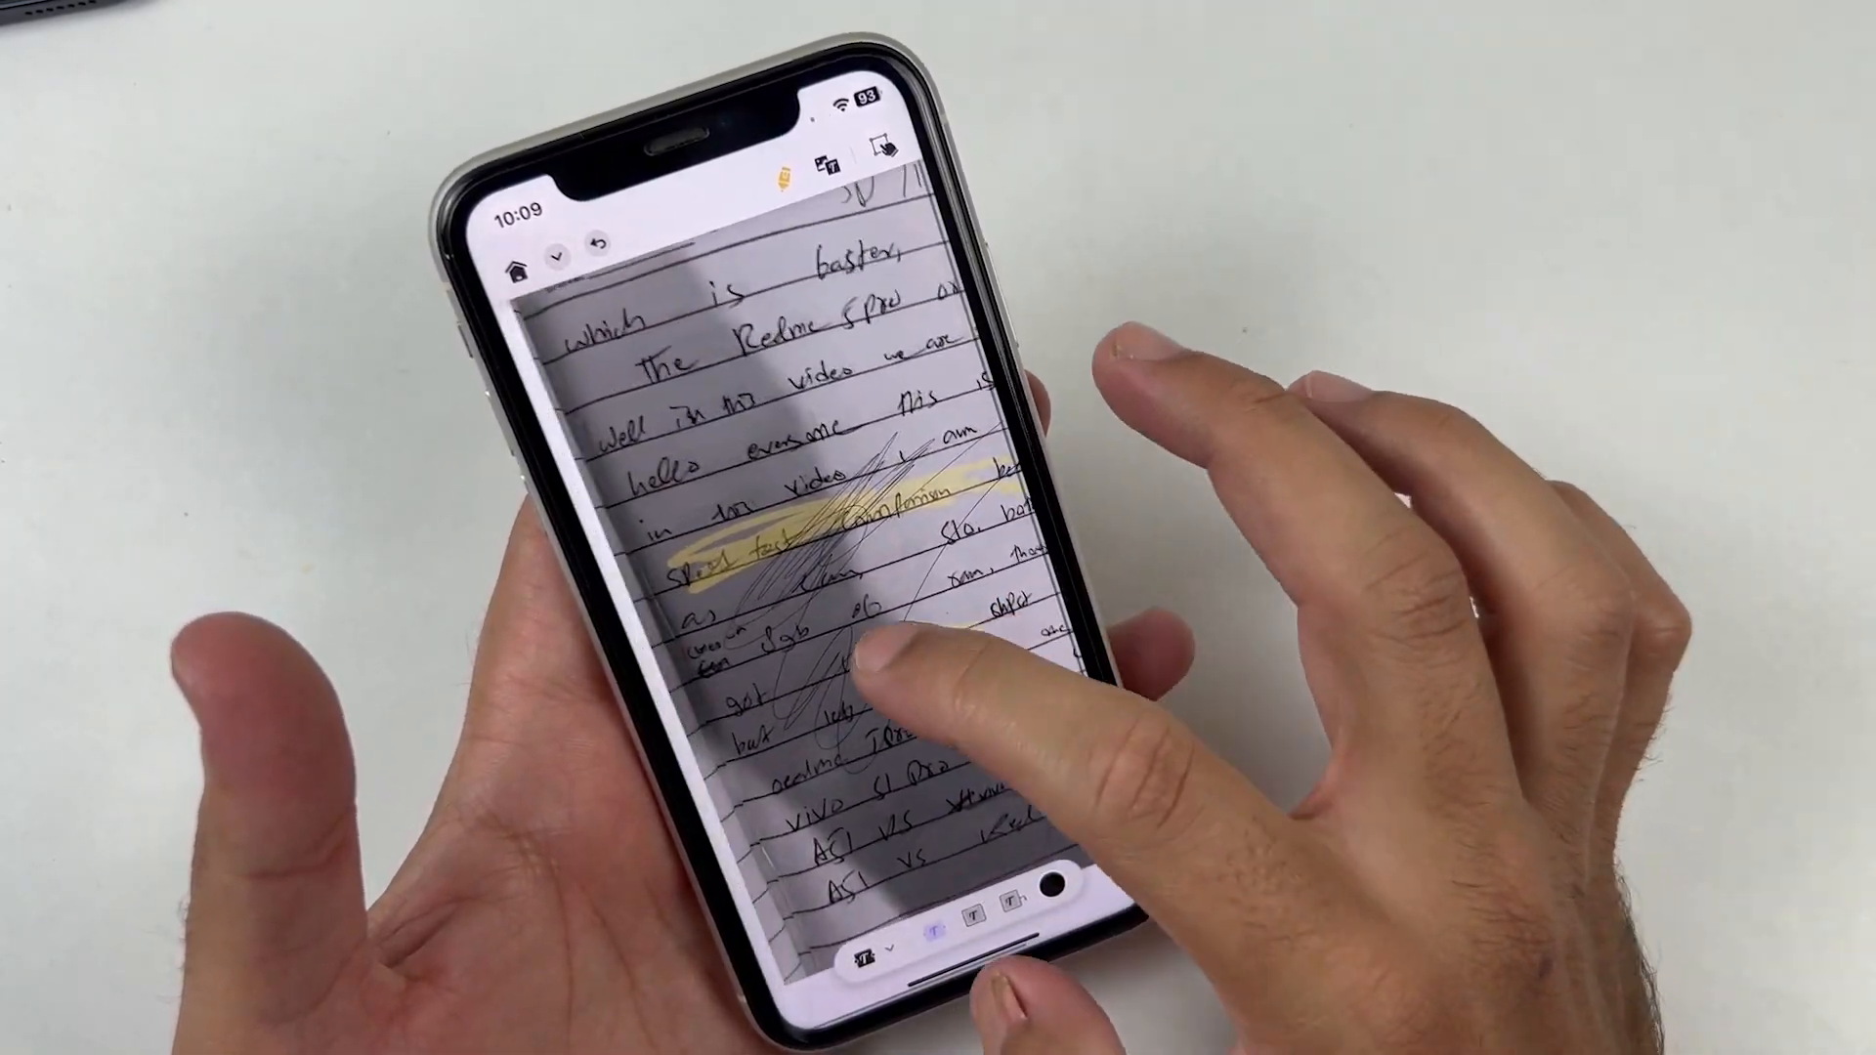
Step: Add a text annotation to the scanned page and set its colour and 37-pt size via Properties
click(874, 647)
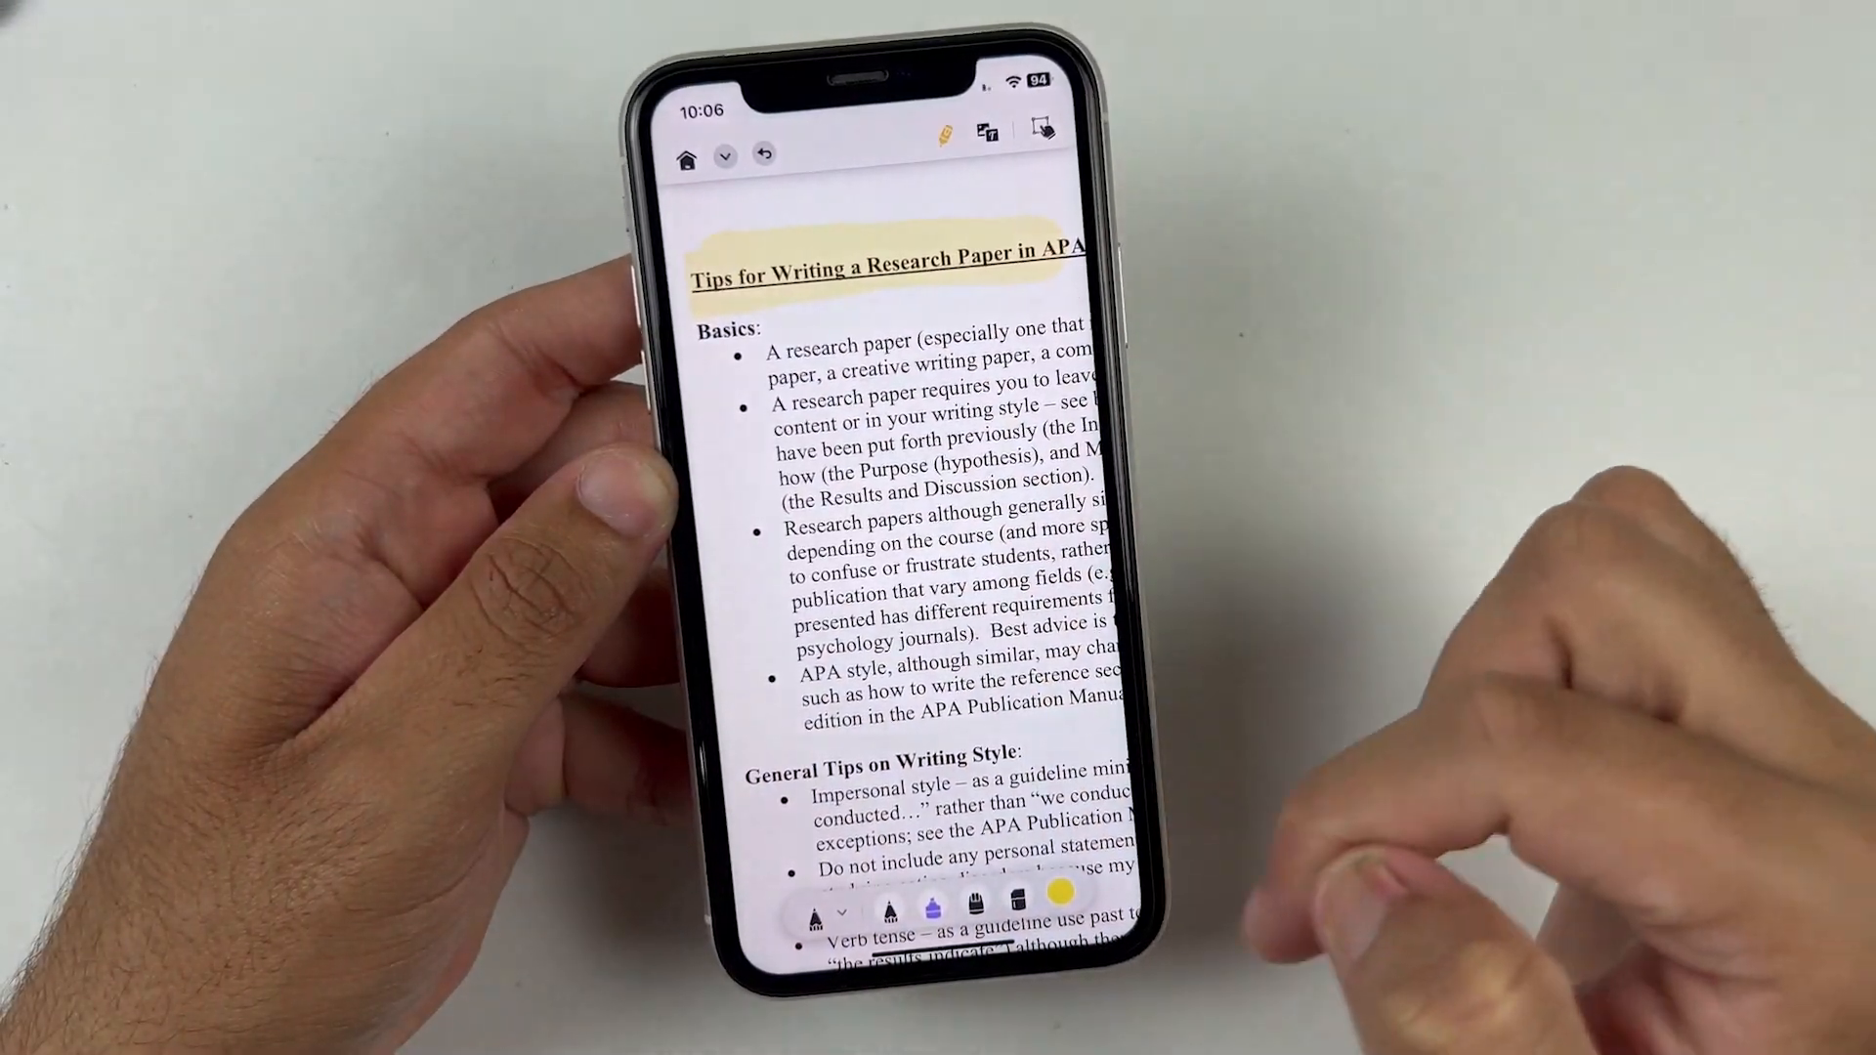
click(727, 159)
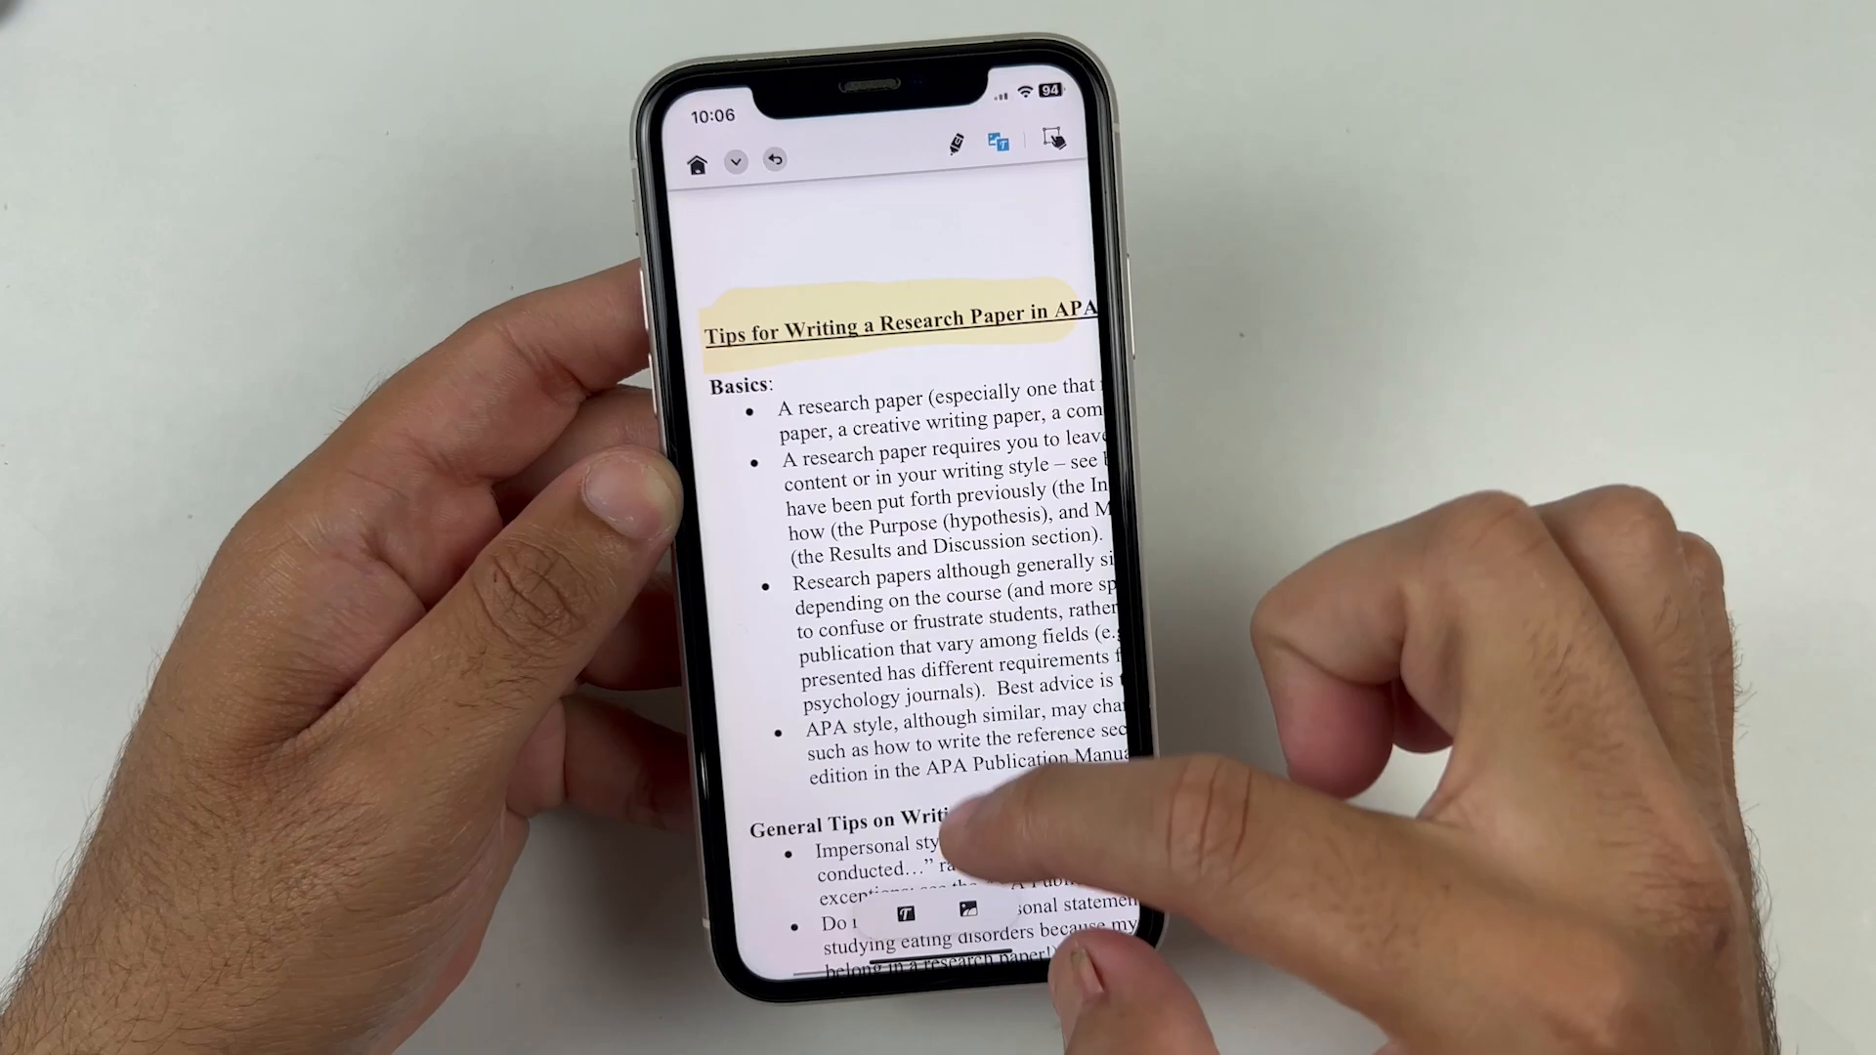
click(976, 899)
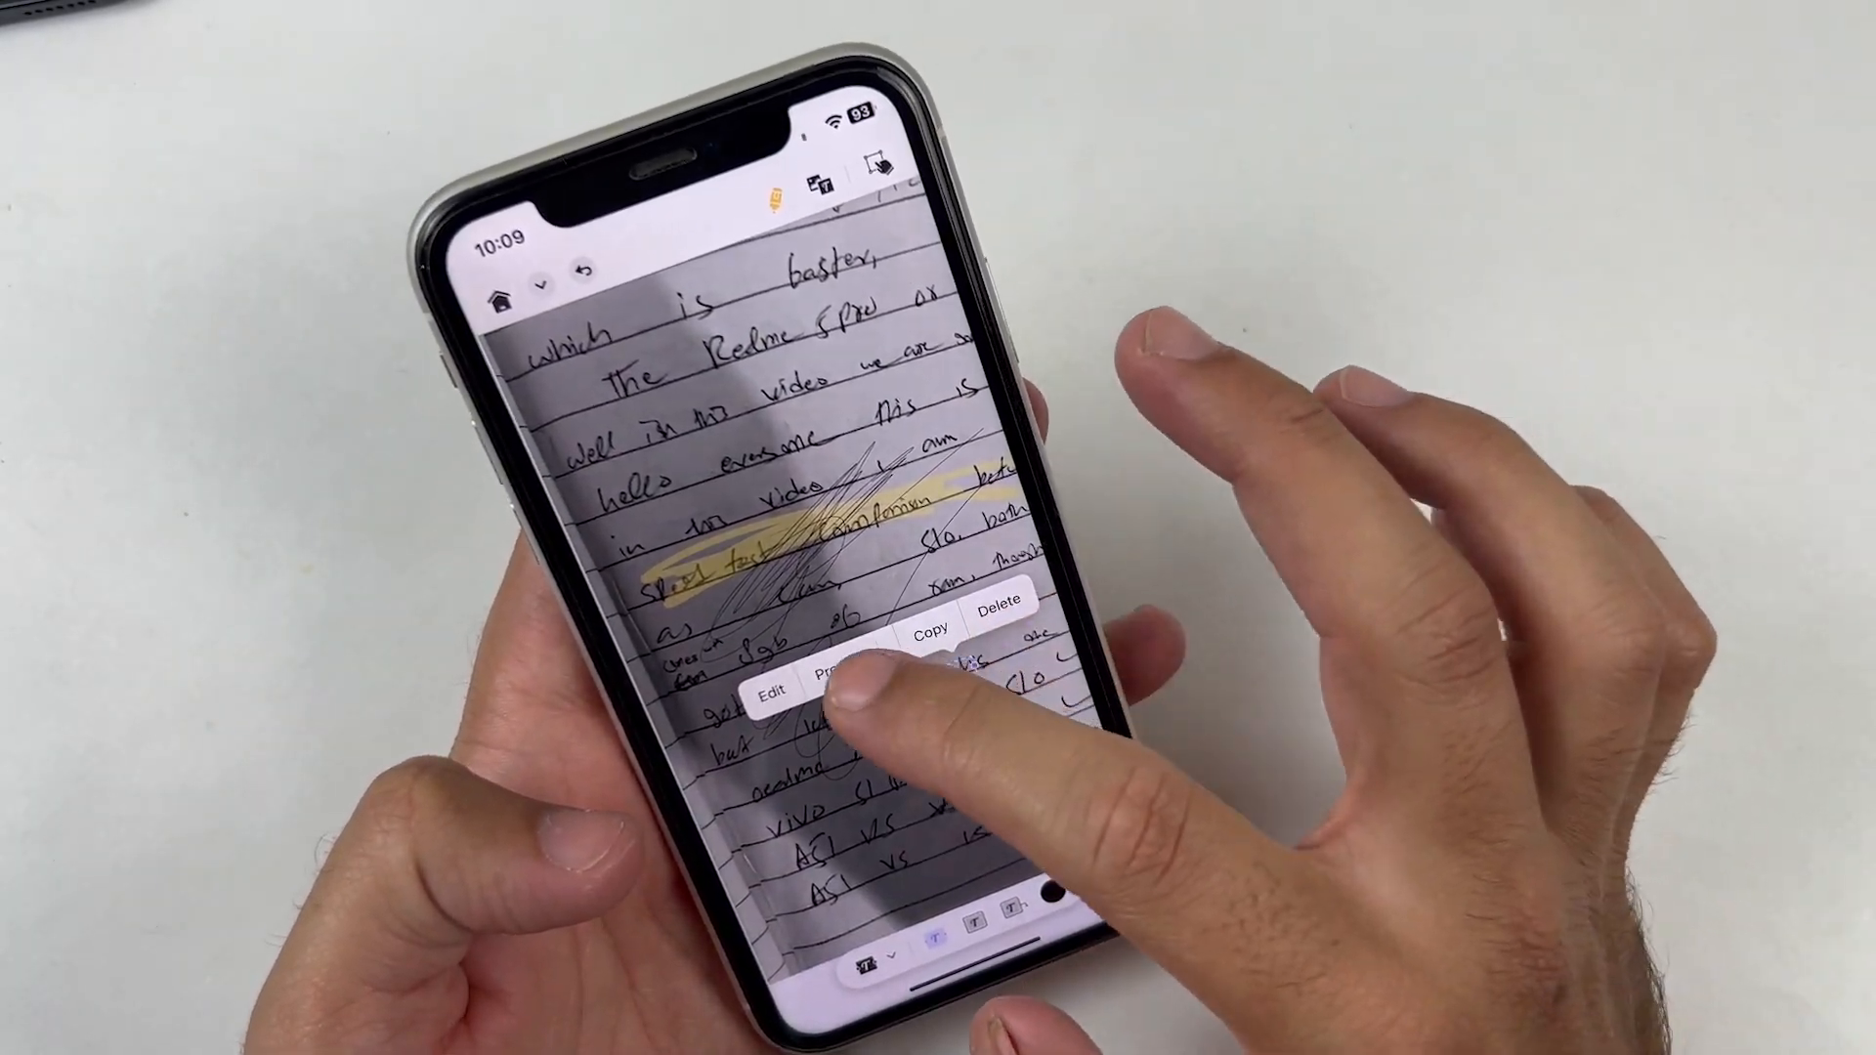
click(768, 692)
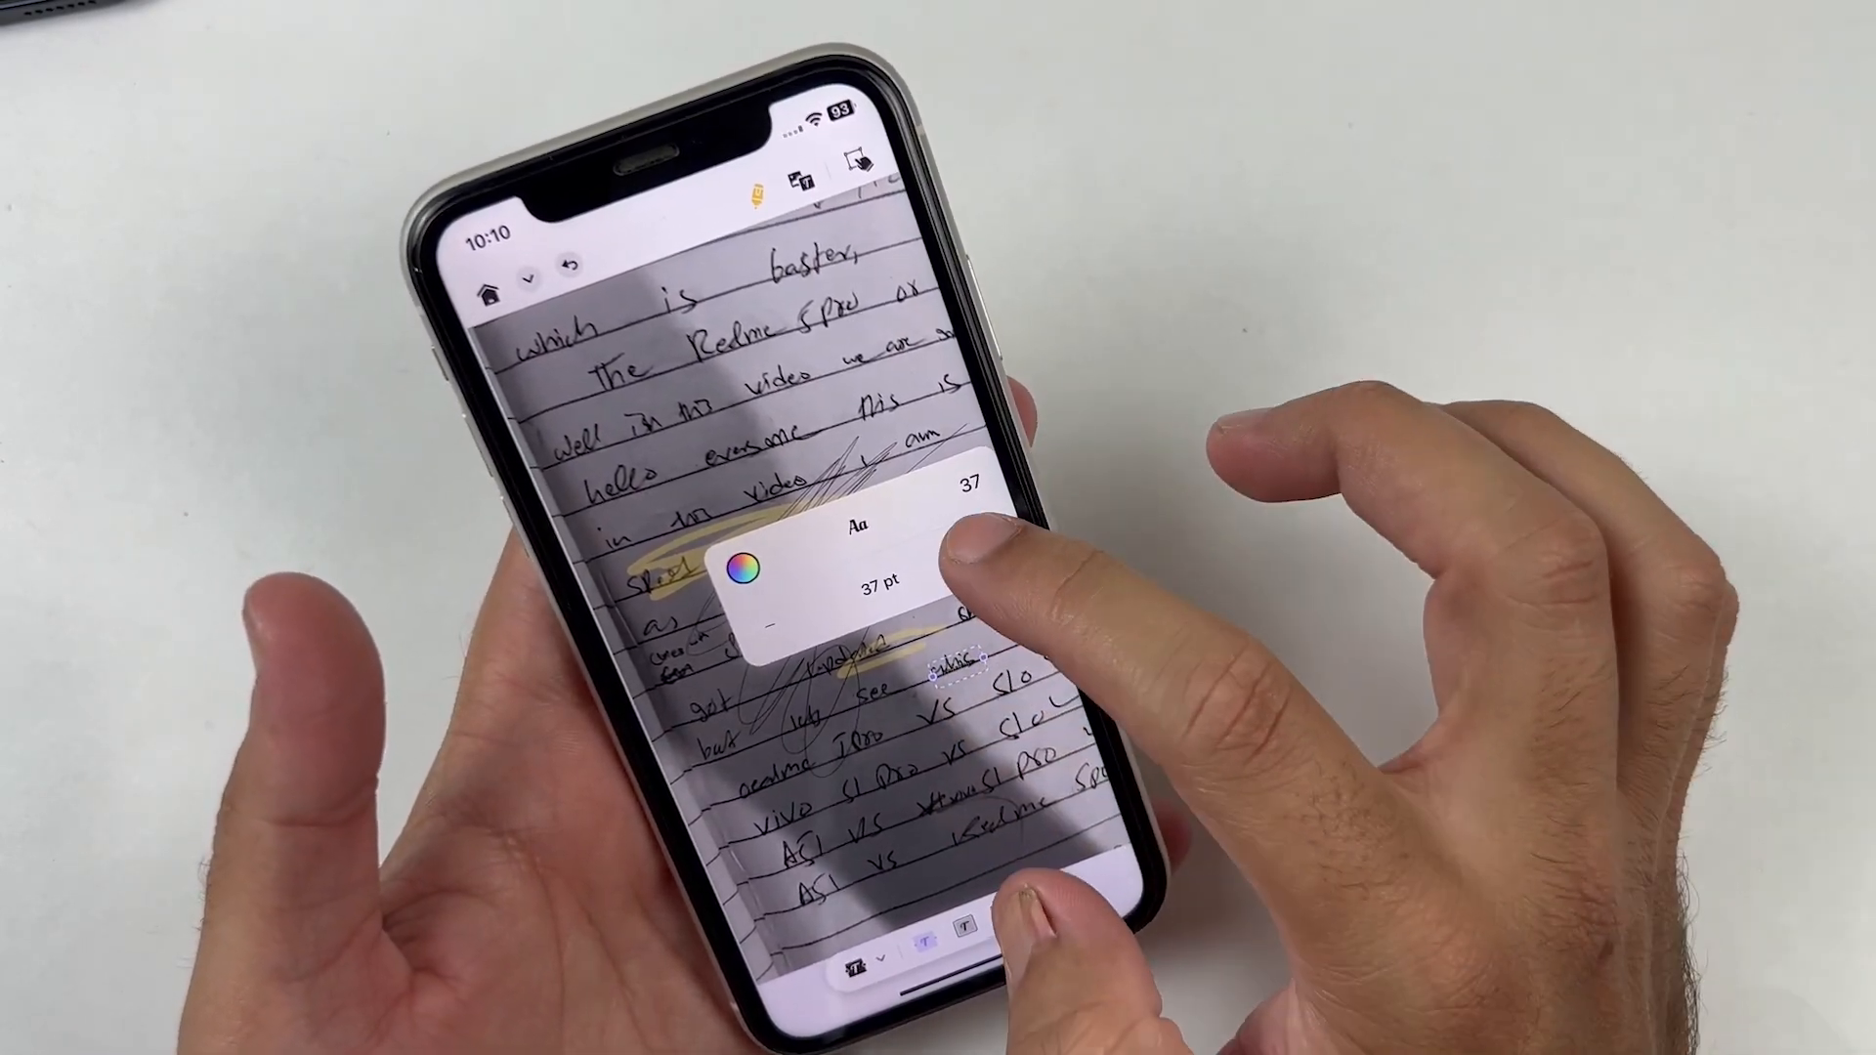
drag(958, 575, 958, 479)
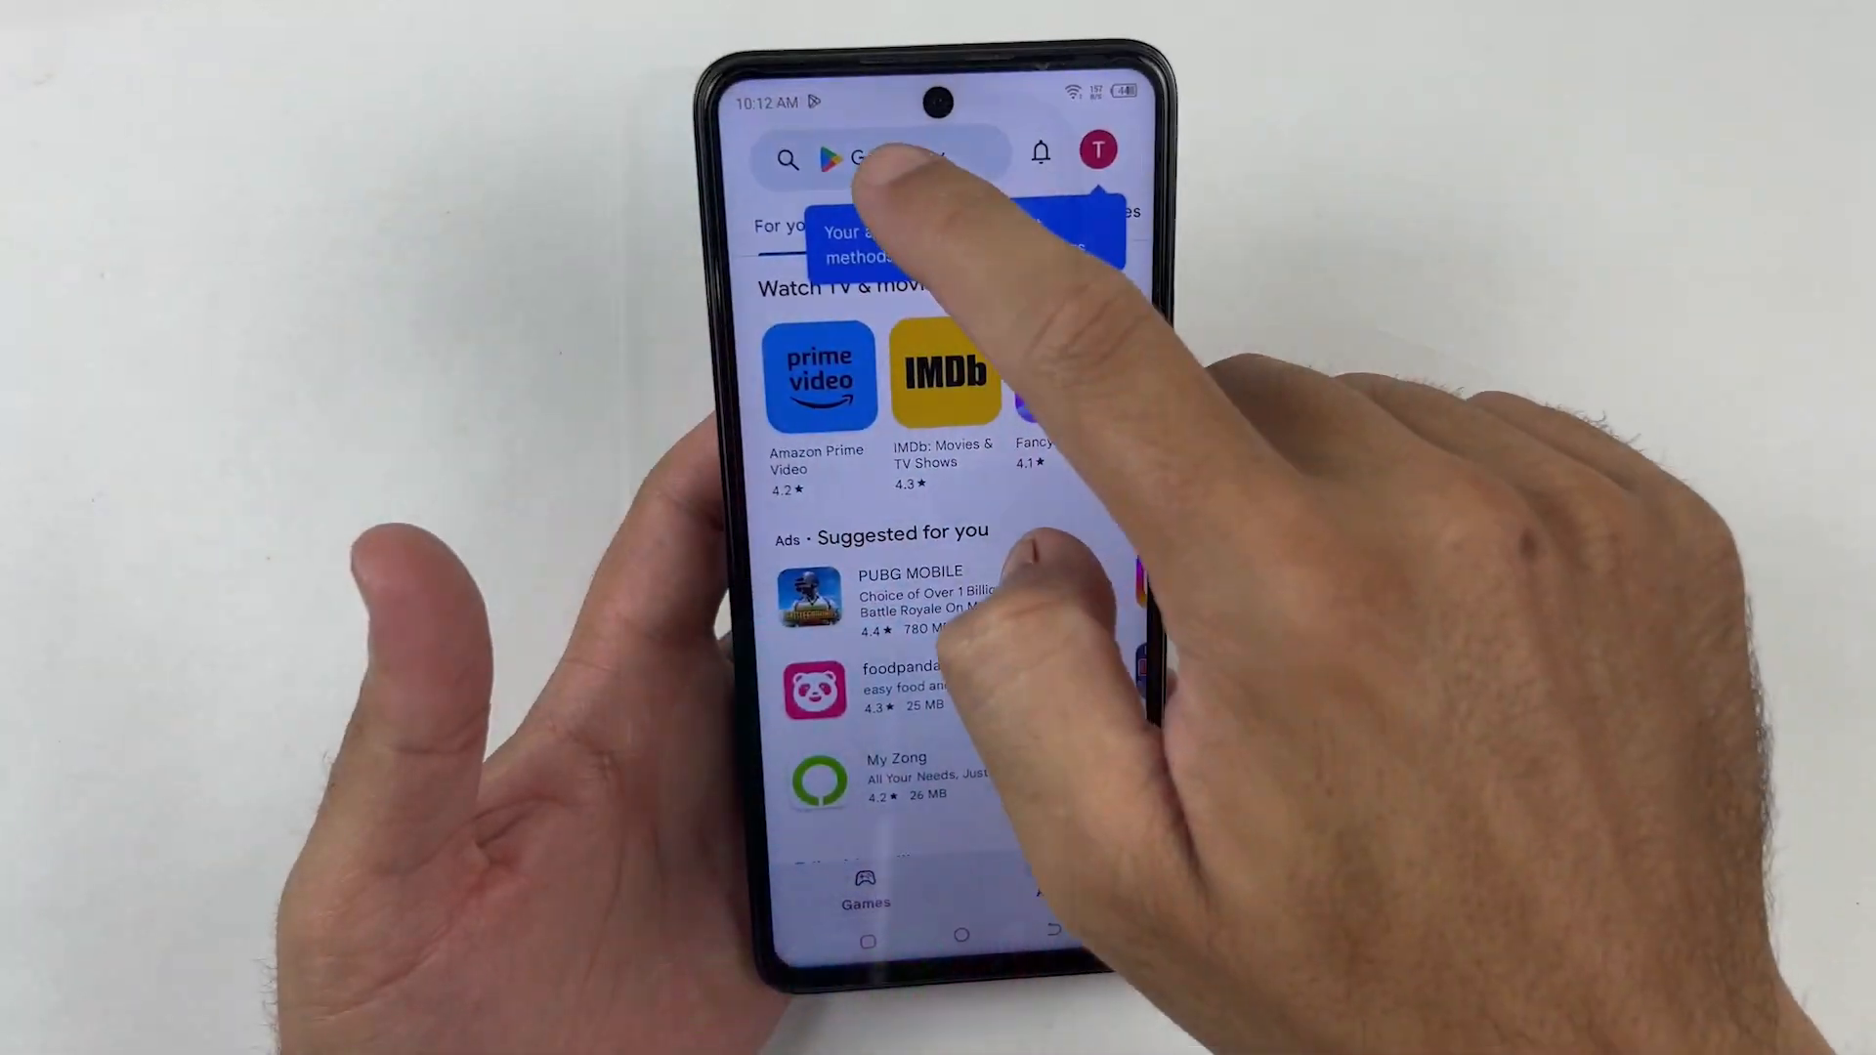
Step: Search the Play Store for UPDF and launch the installed app
click(934, 156)
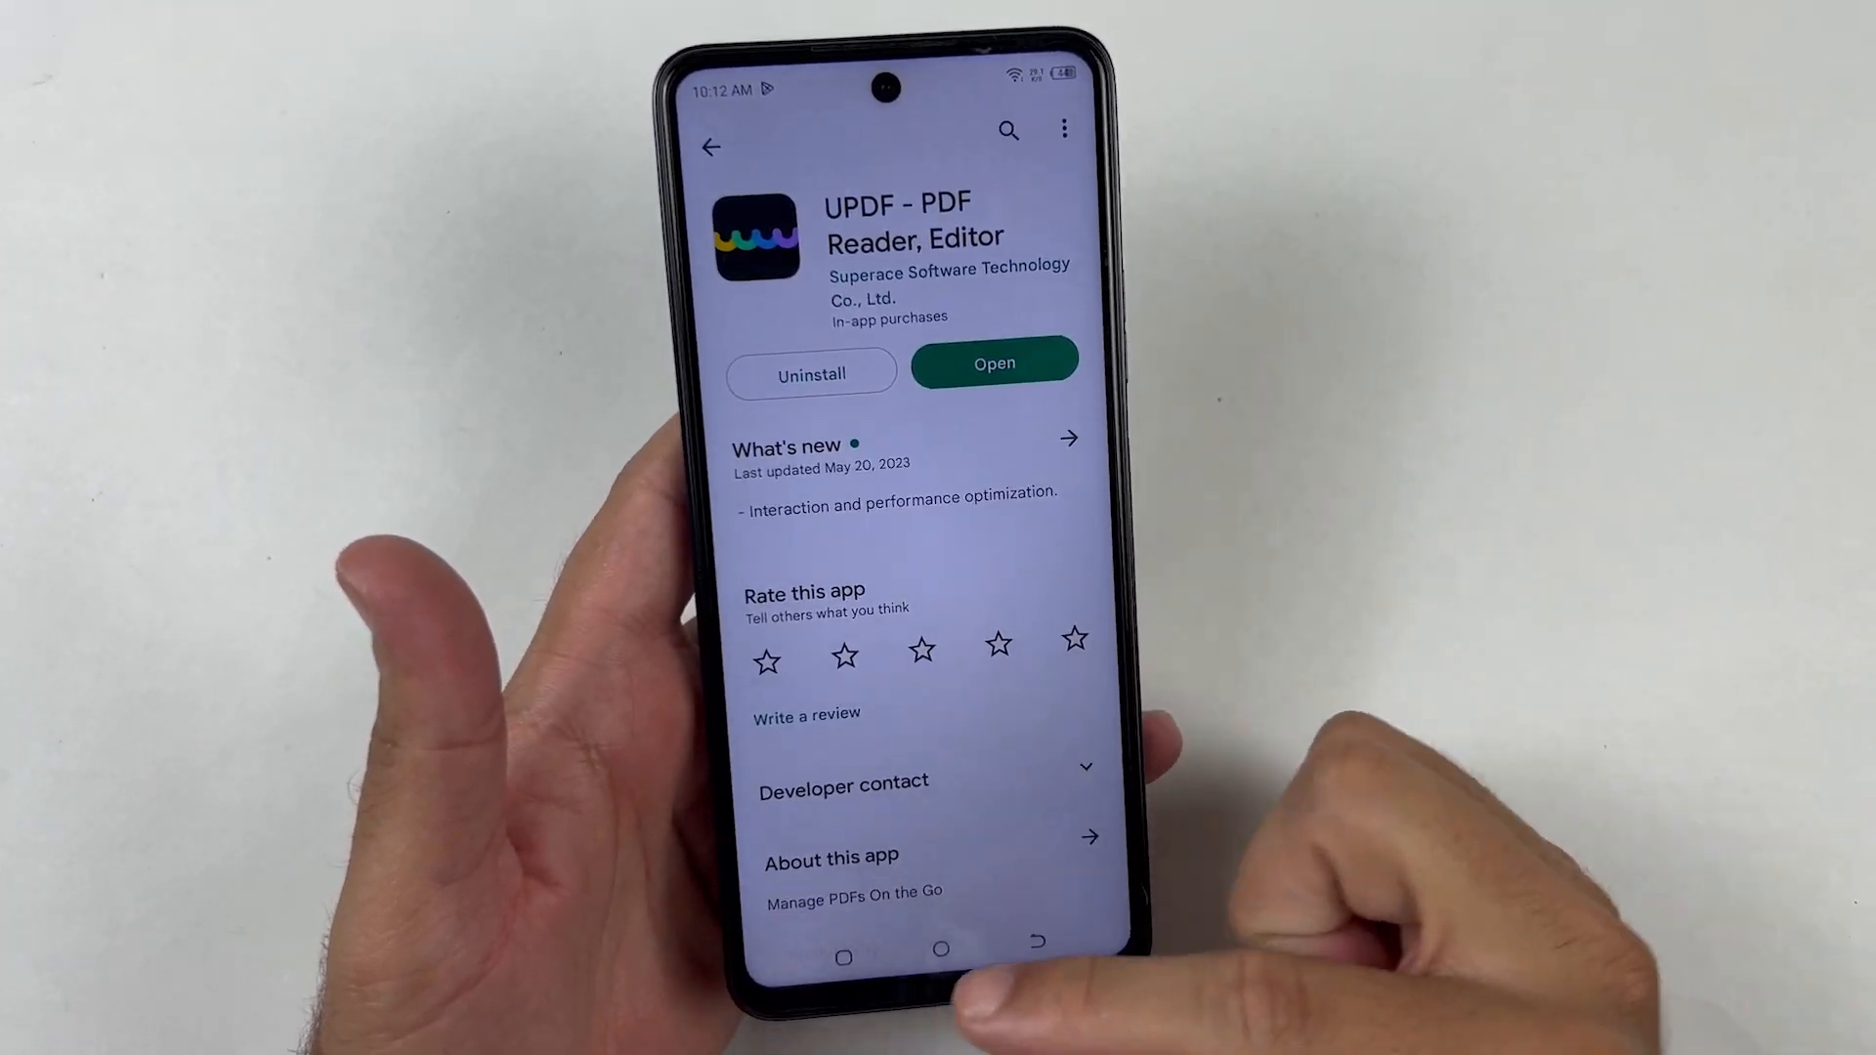
click(995, 364)
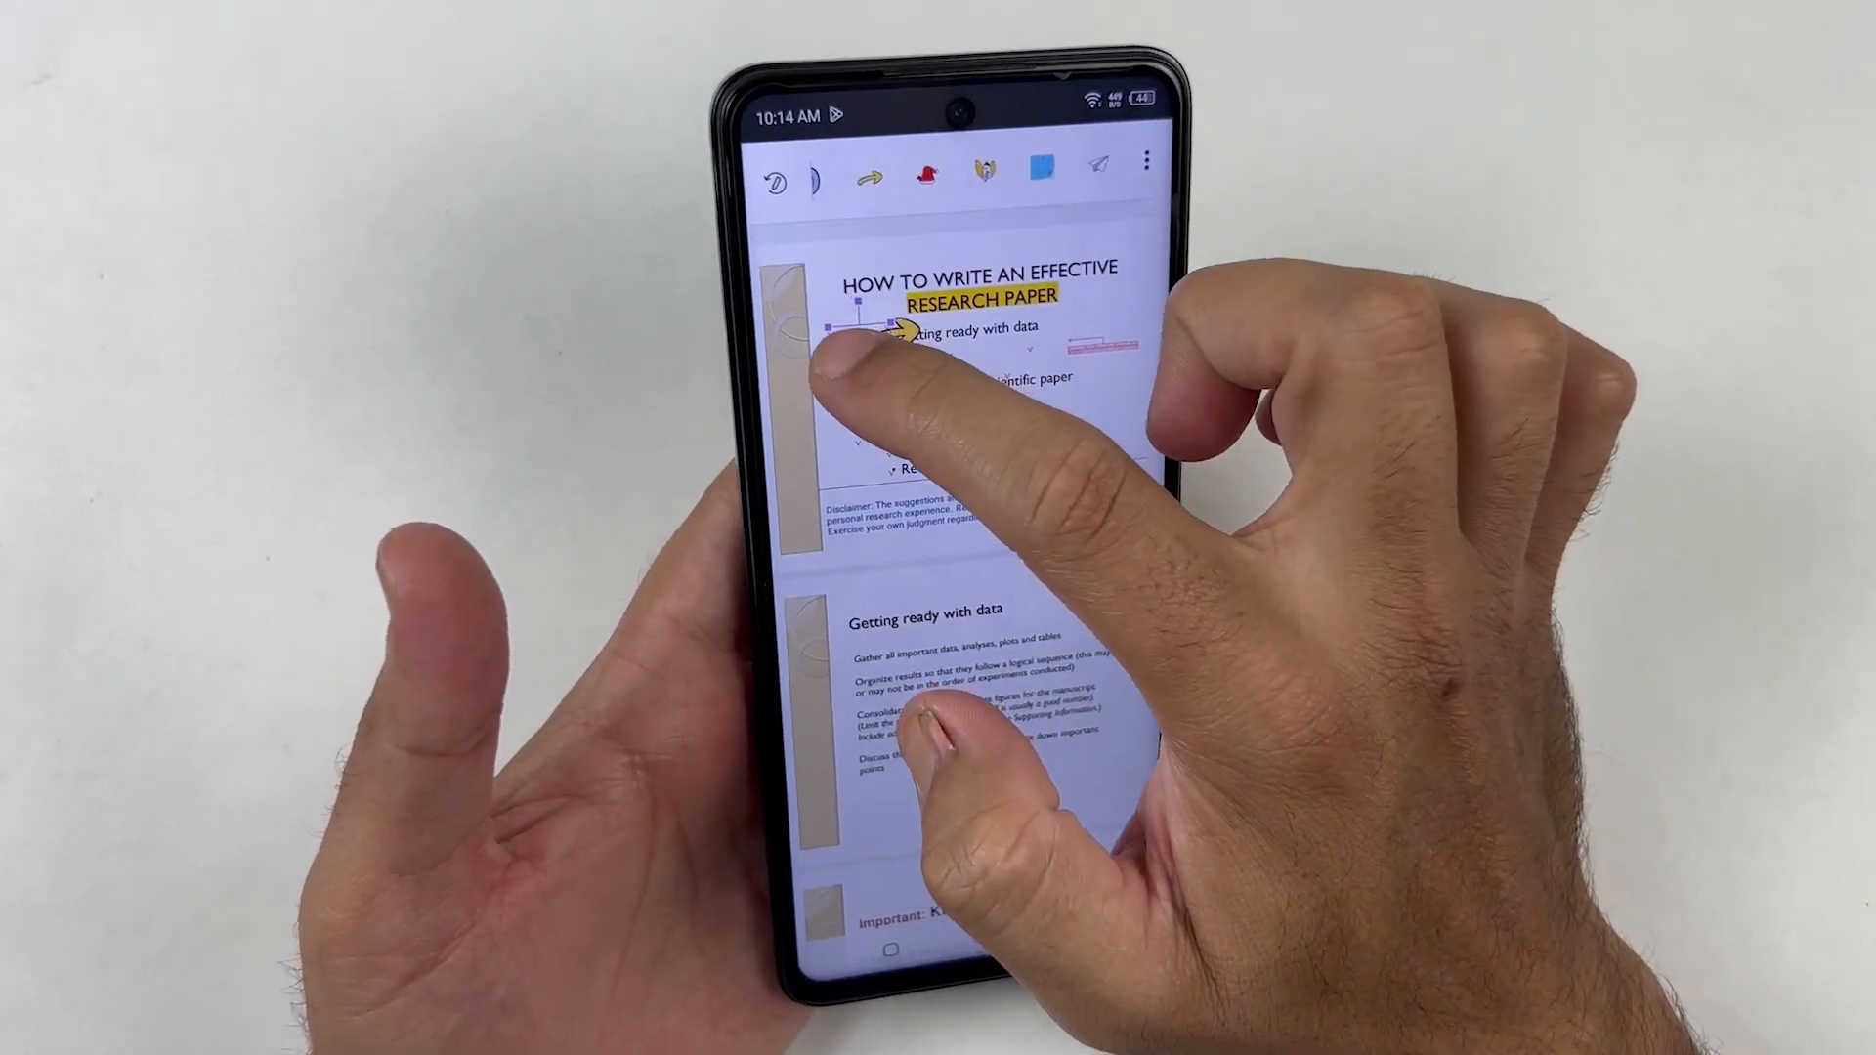
Step: Place a blue sticky note from the expanded sticker panel and type 'hsusbsbjdbsbzbznzjanbdbs' into it
click(924, 169)
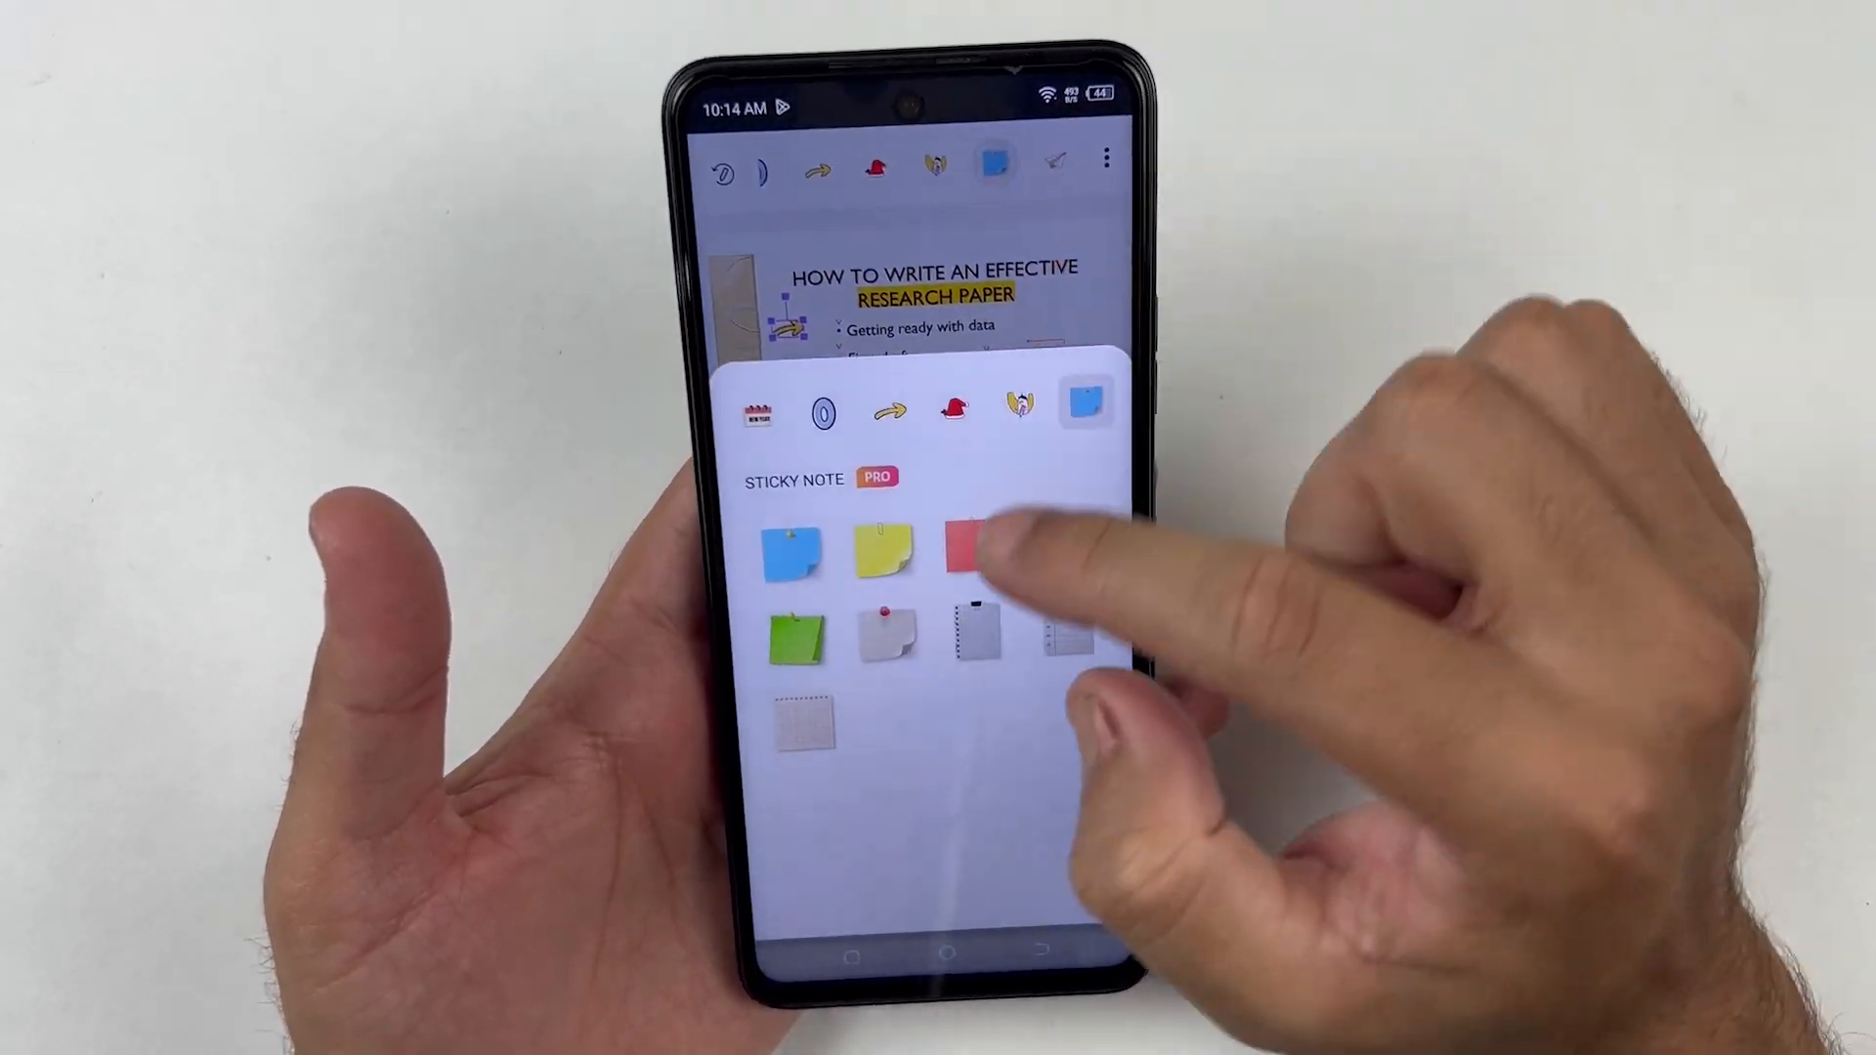
click(1057, 169)
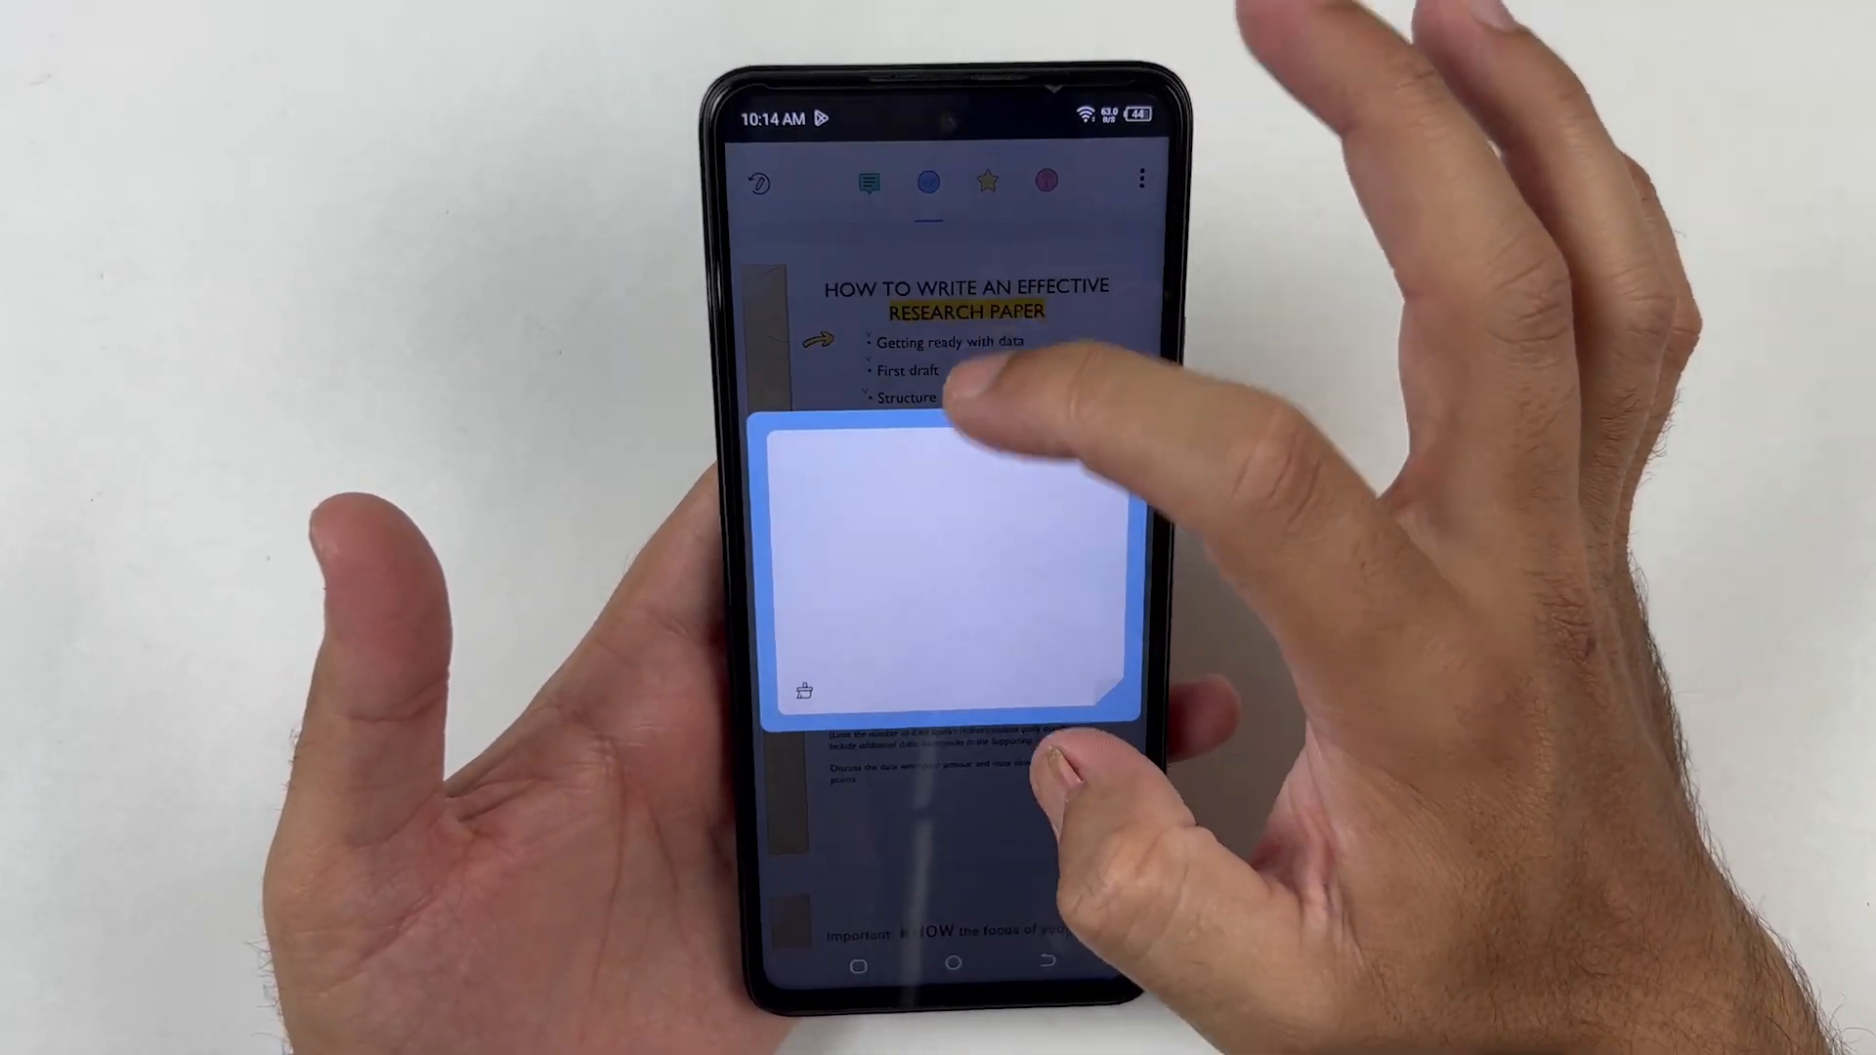
text(hsusbsbjdbsbzbznzjanbdbs)
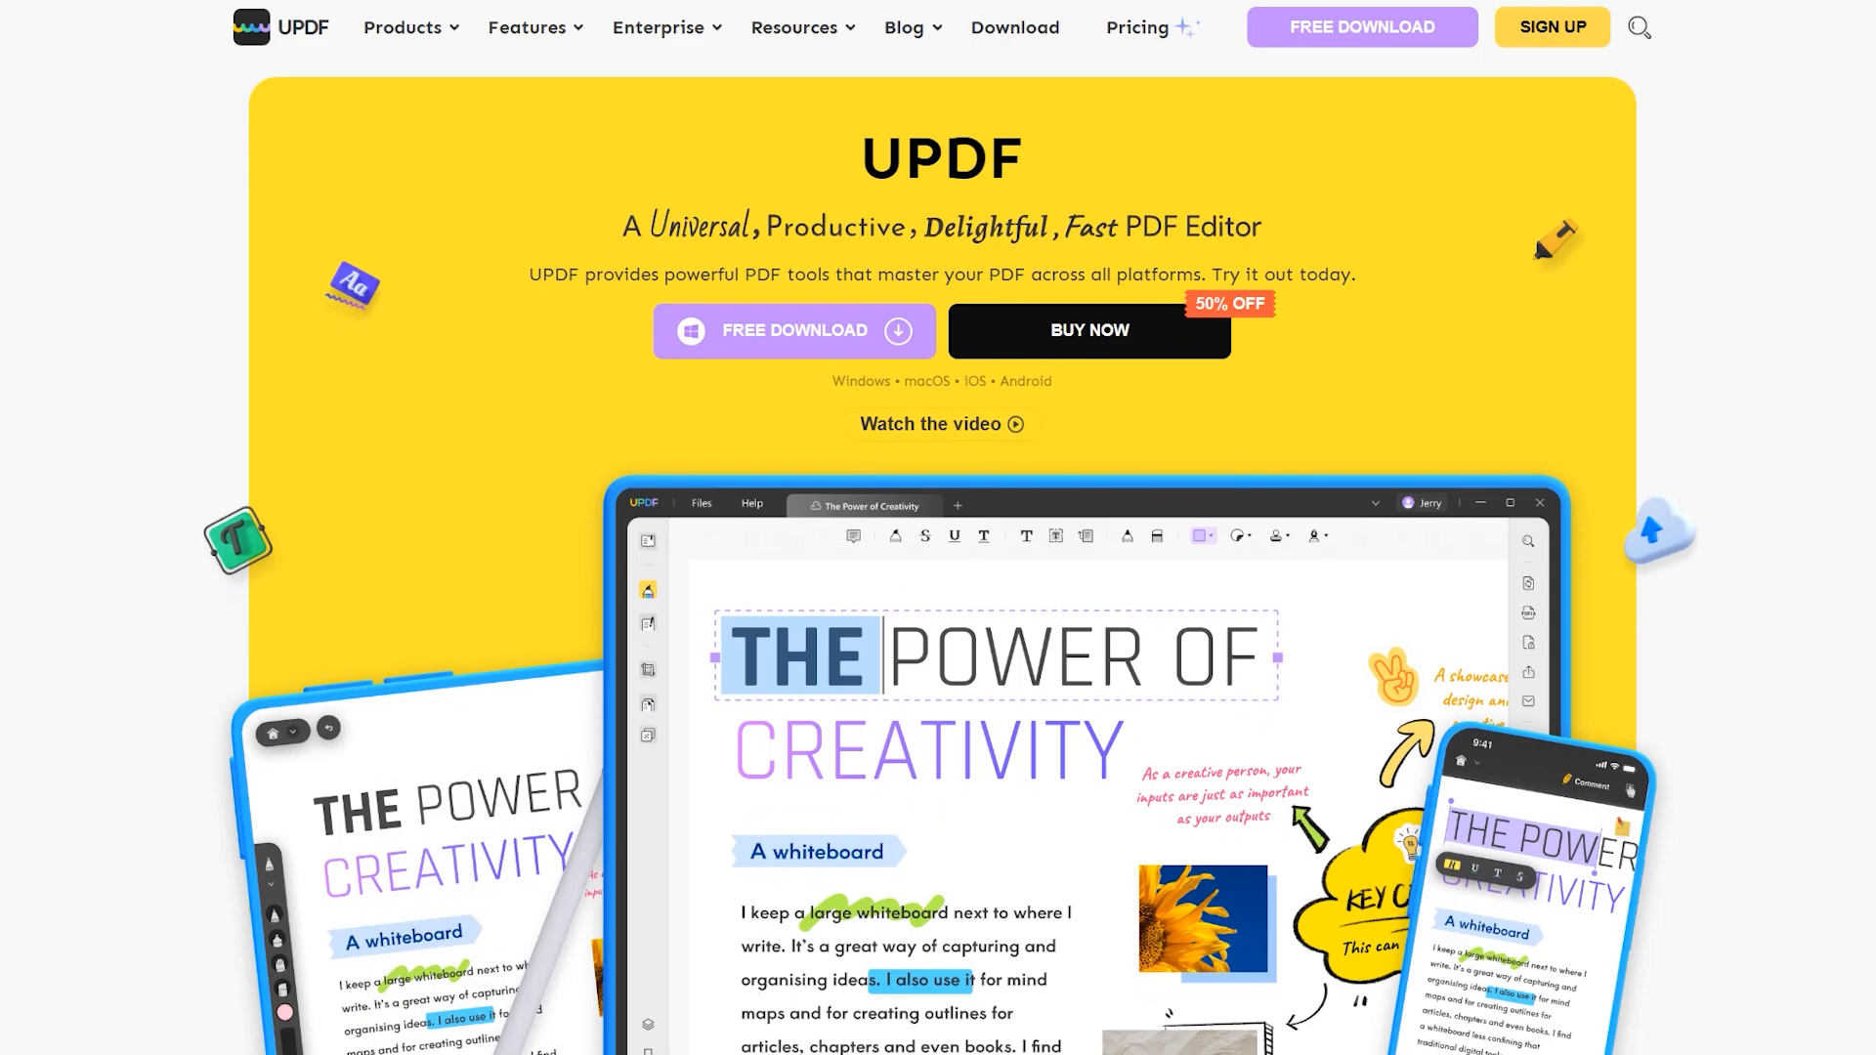
scroll(down, 3)
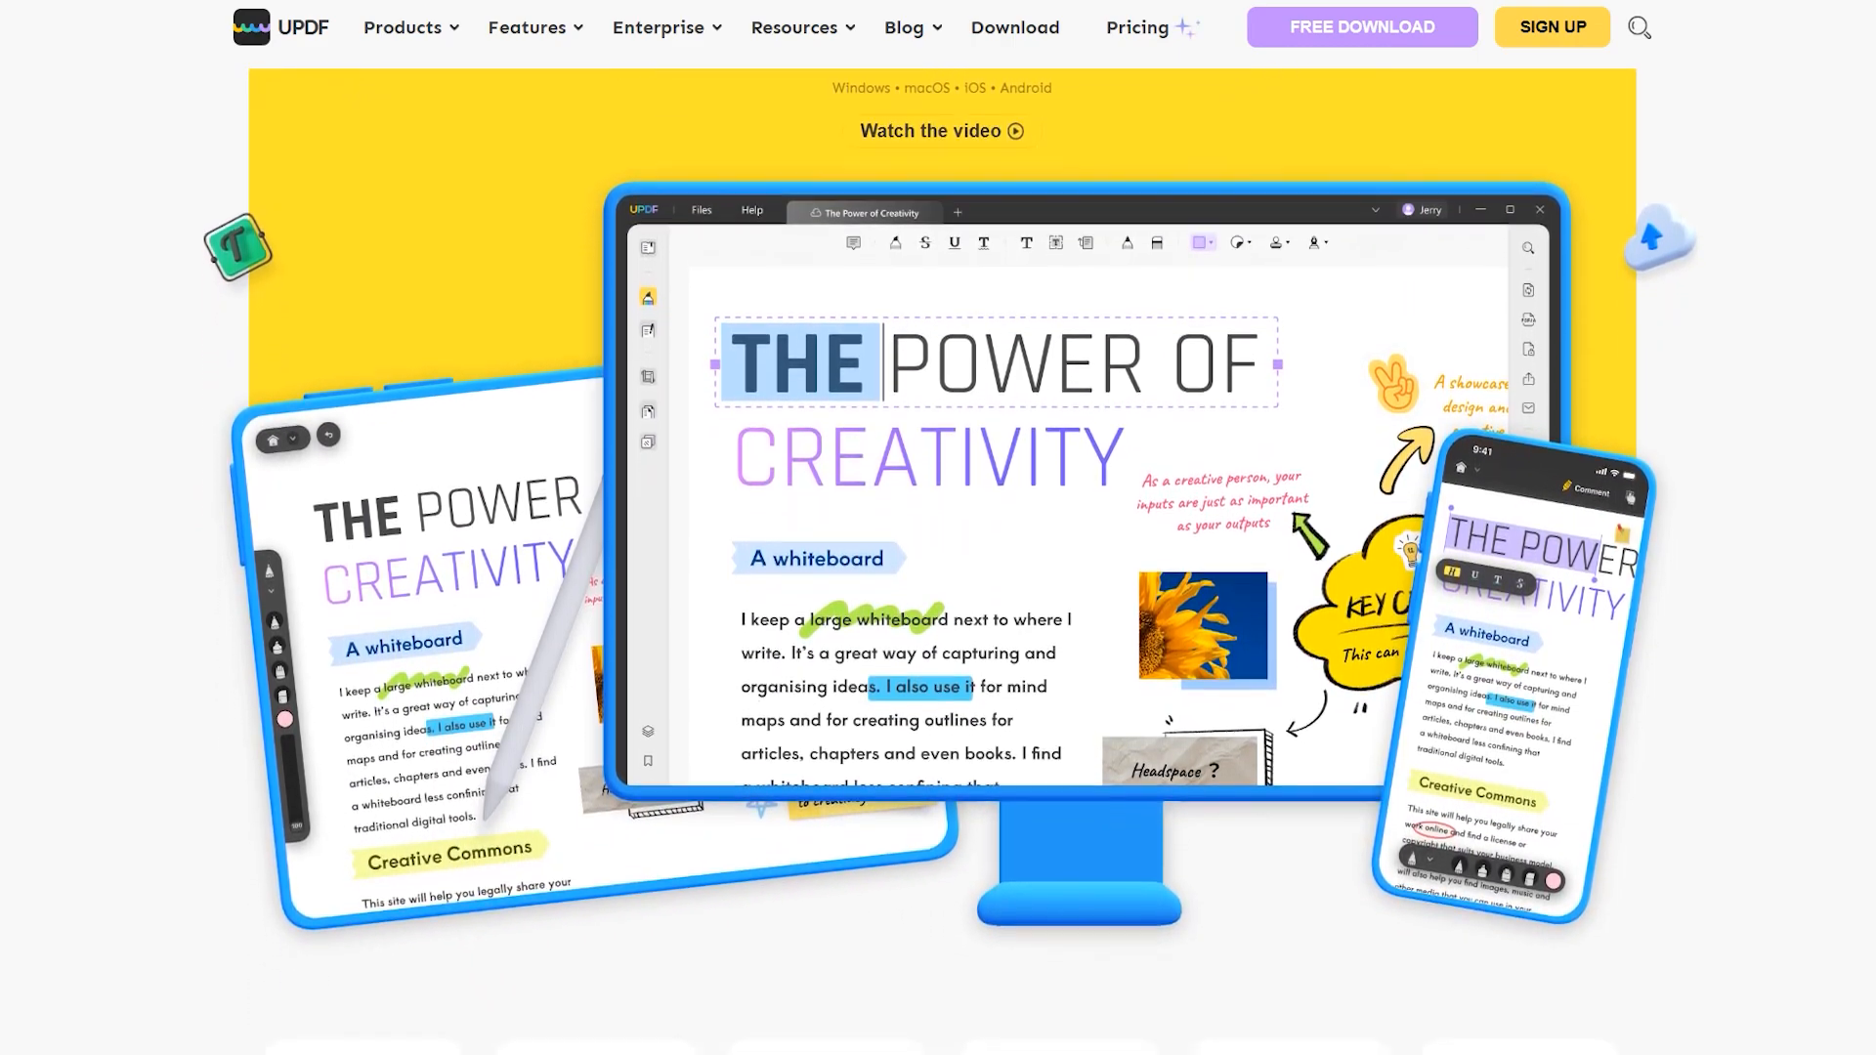
scroll(down, 3)
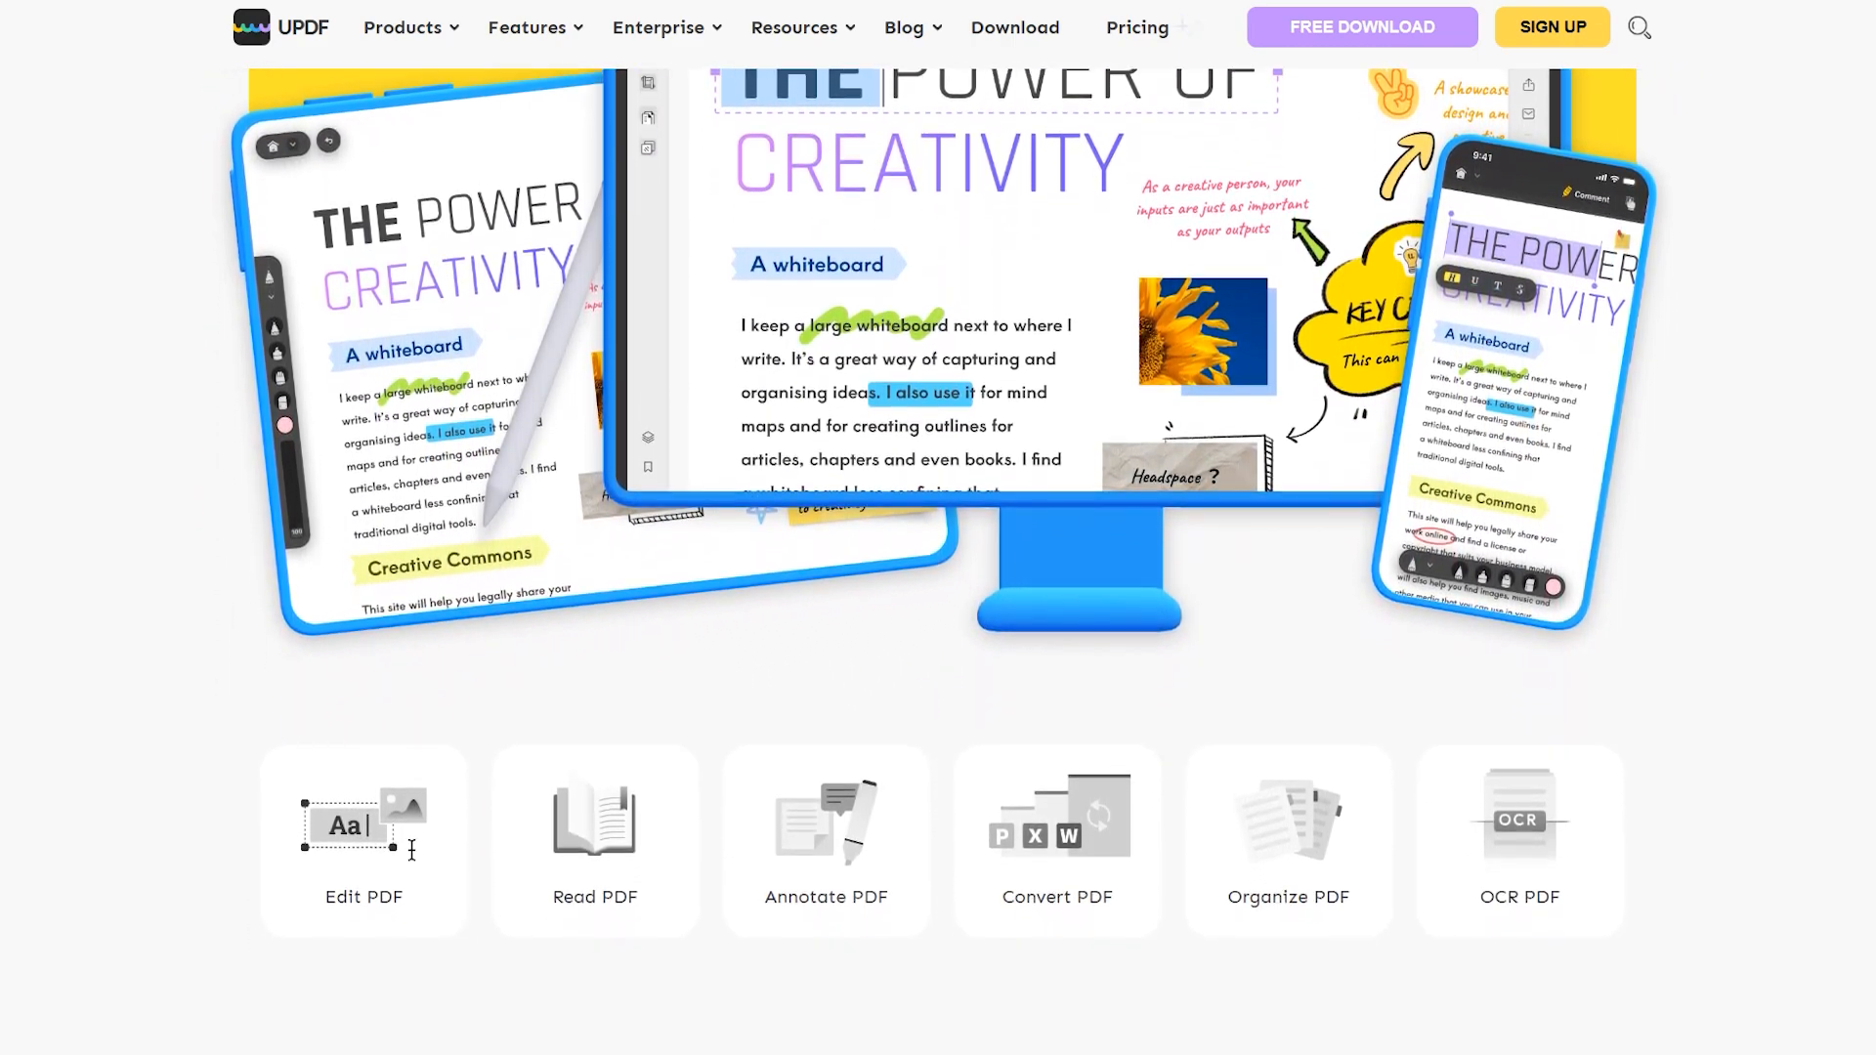
scroll(down, 3)
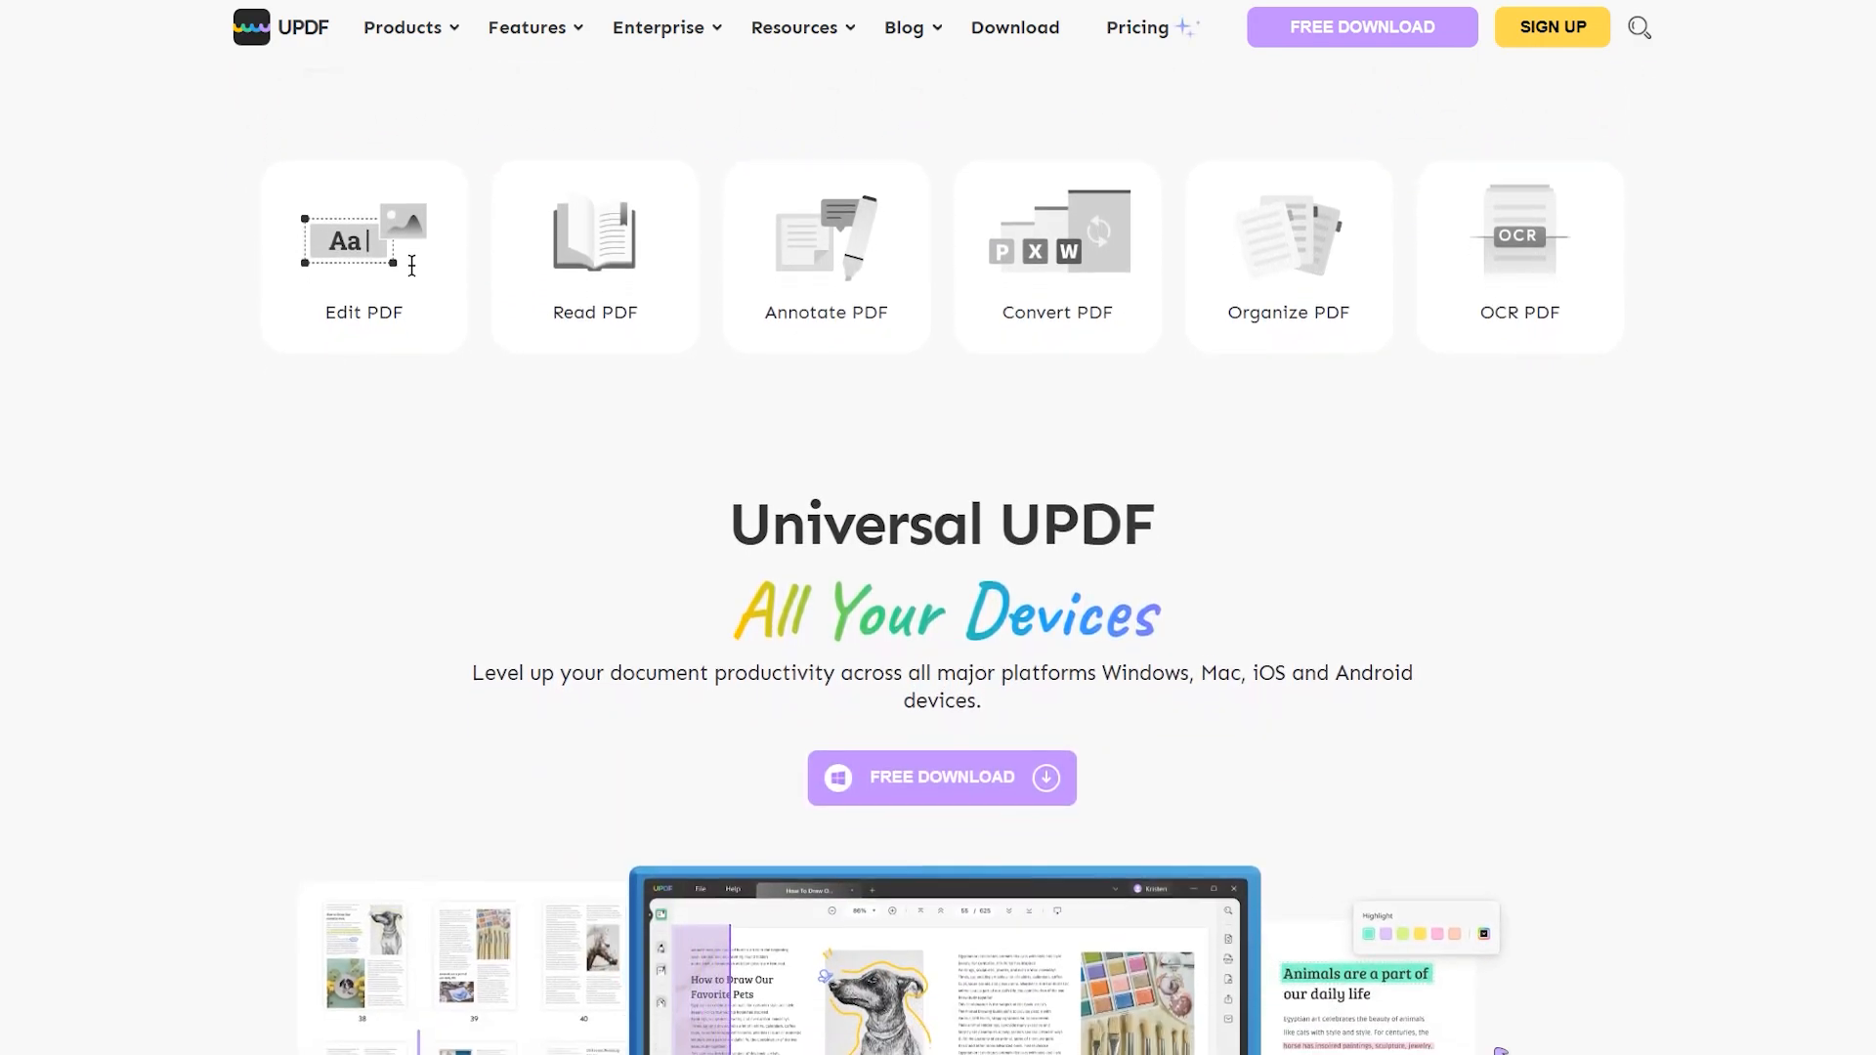
scroll(down, 3)
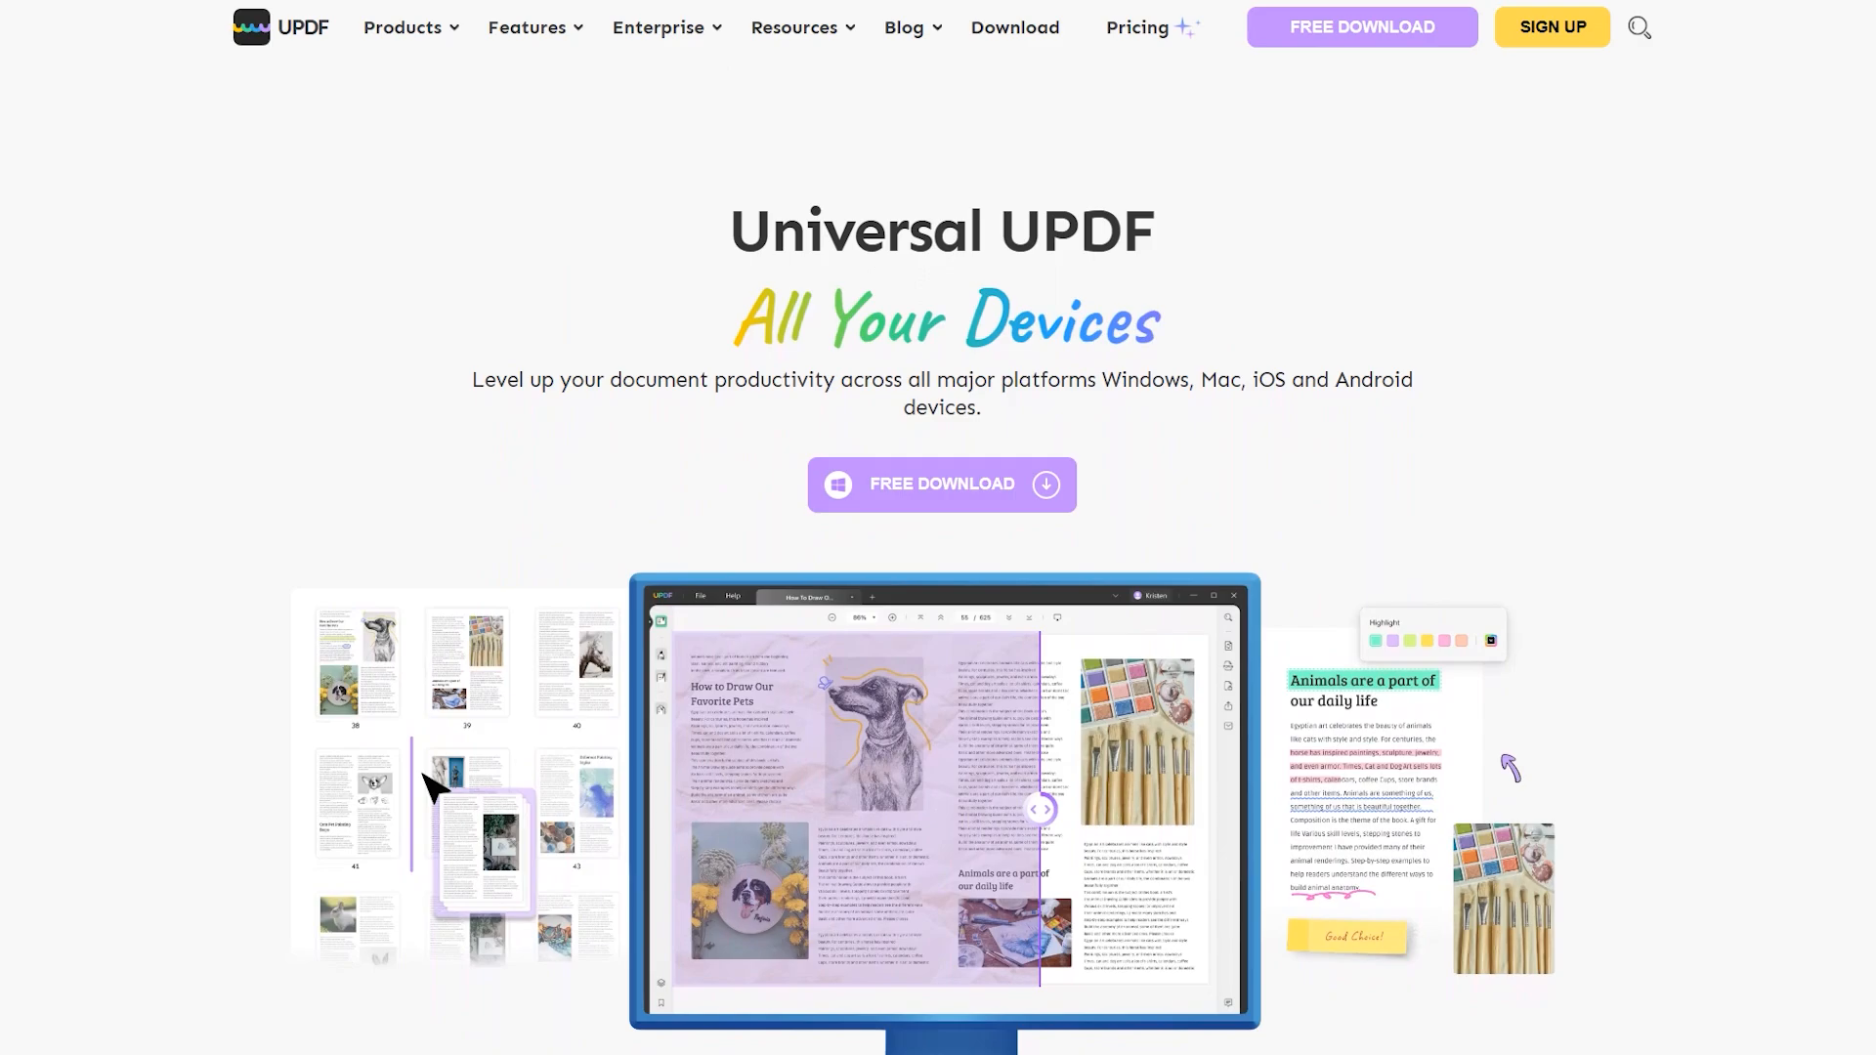
scroll(down, 3)
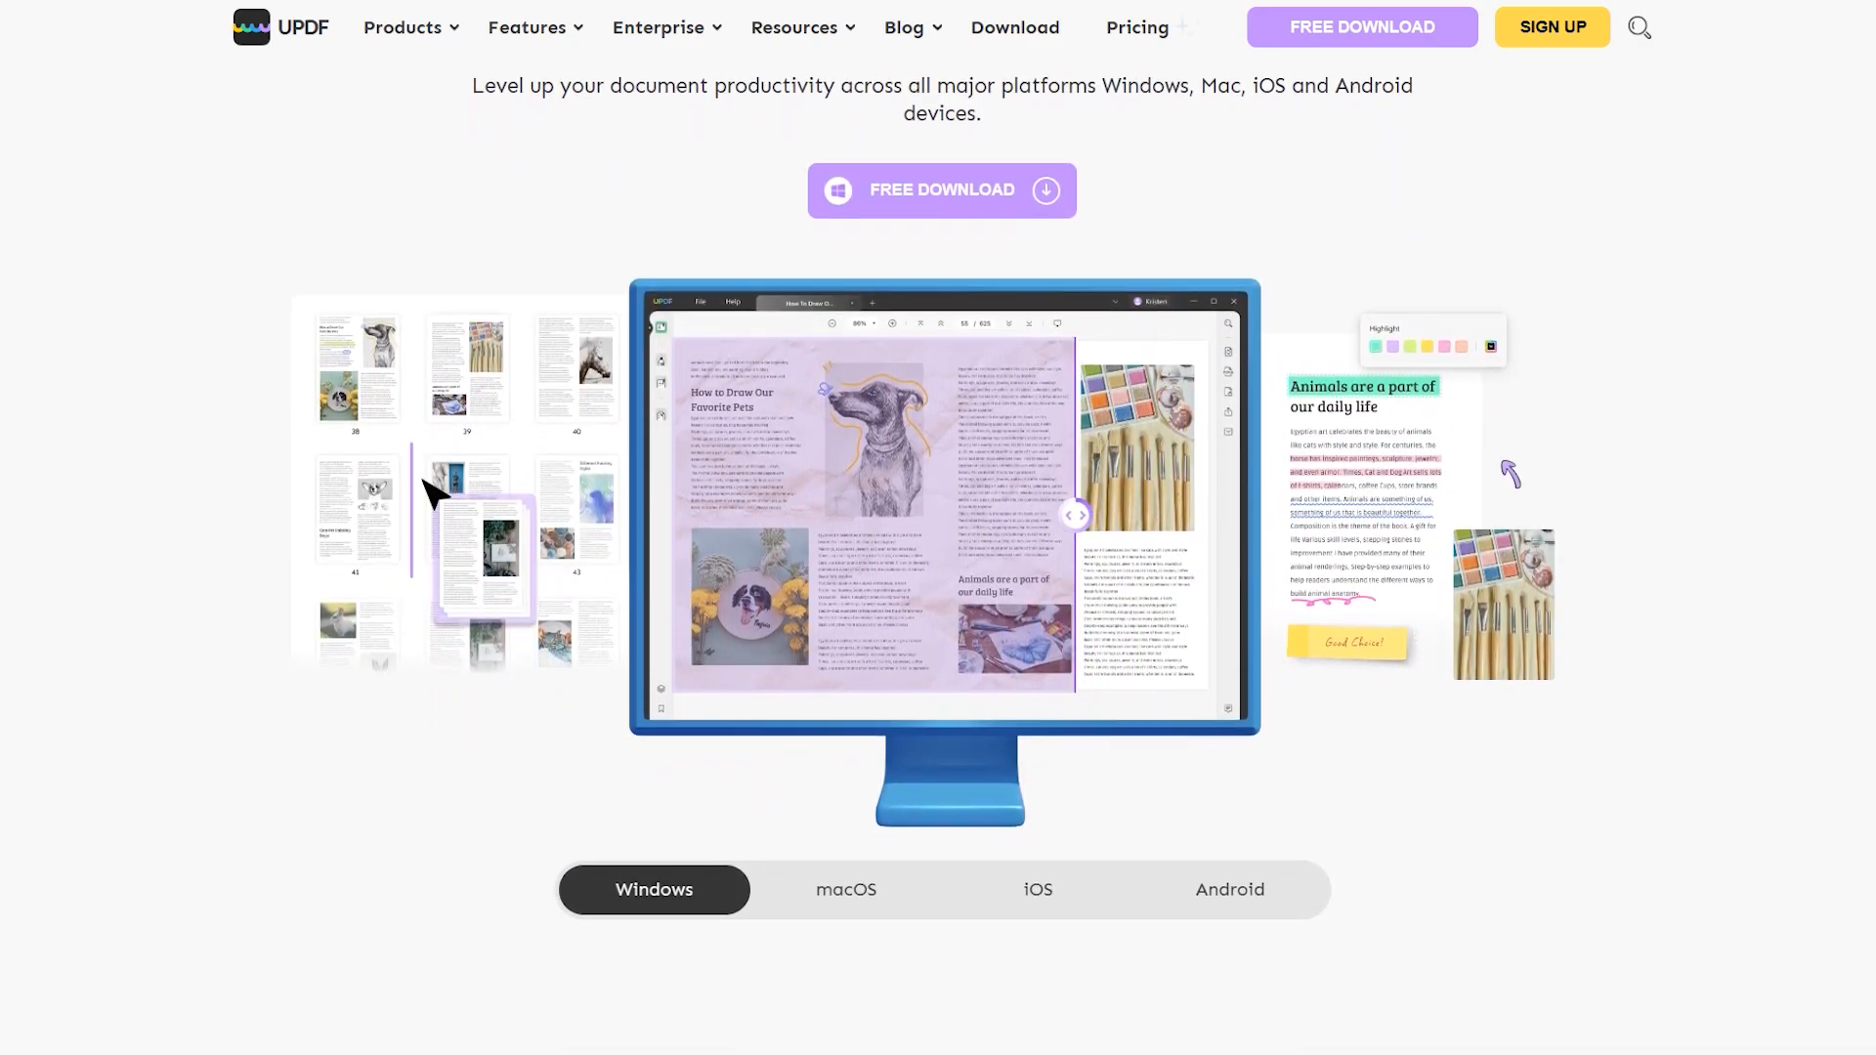